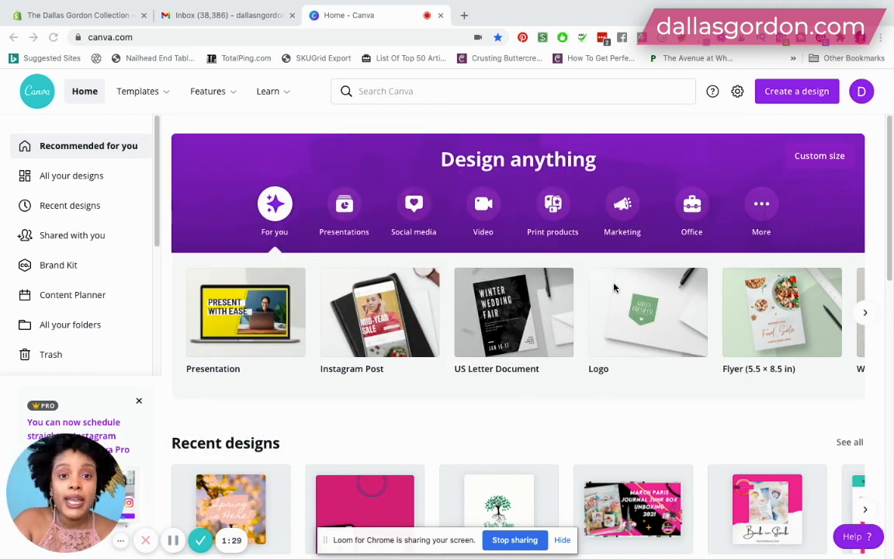
{"action": "mouse_move", "coordinate": [511, 242]}
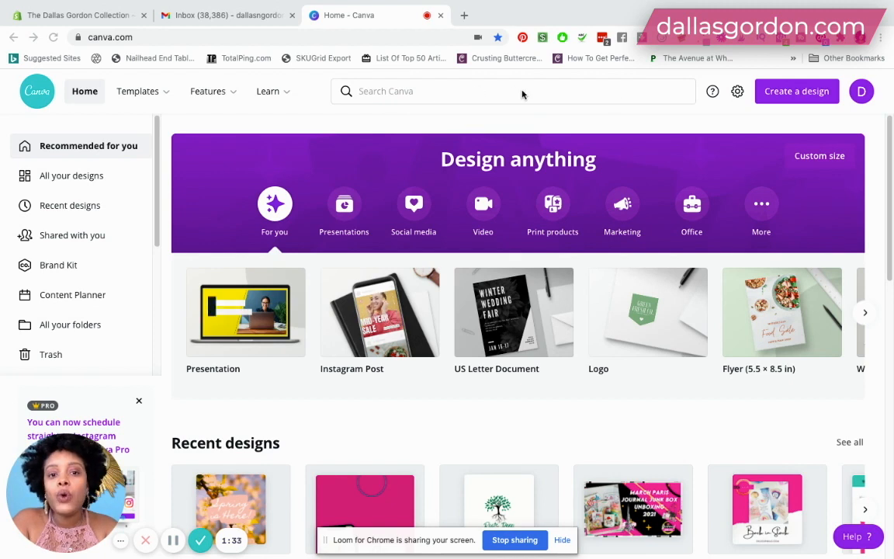
Open the Simple Photo Spring Quote Instagram design from the Canva home rows.
{"action": "scroll", "scroll_direction": "down", "scroll_amount": 3}
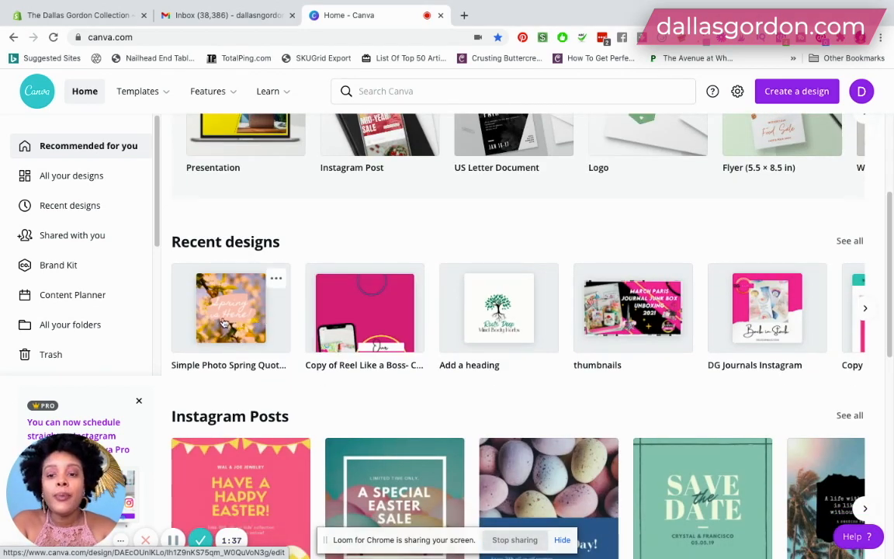
{"action": "mouse_move", "coordinate": [277, 317]}
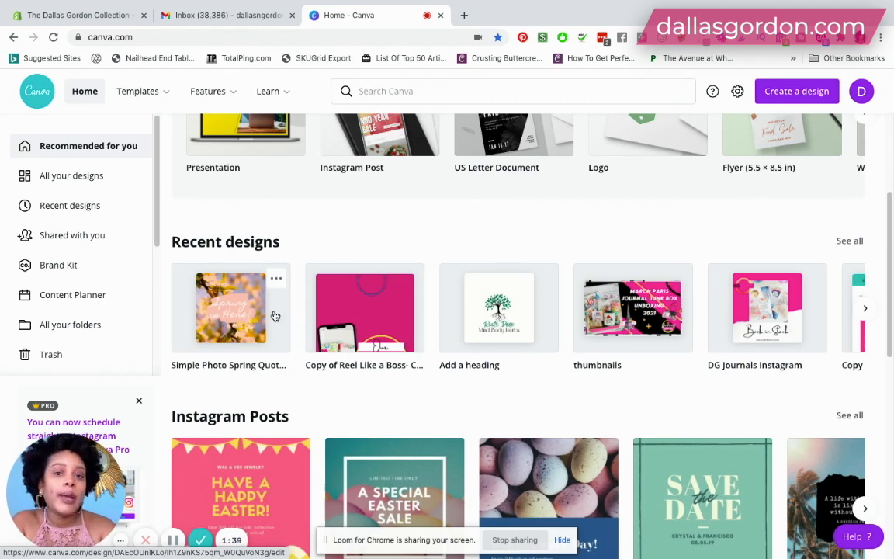
{"action": "scroll", "scroll_direction": "up", "scroll_amount": 3}
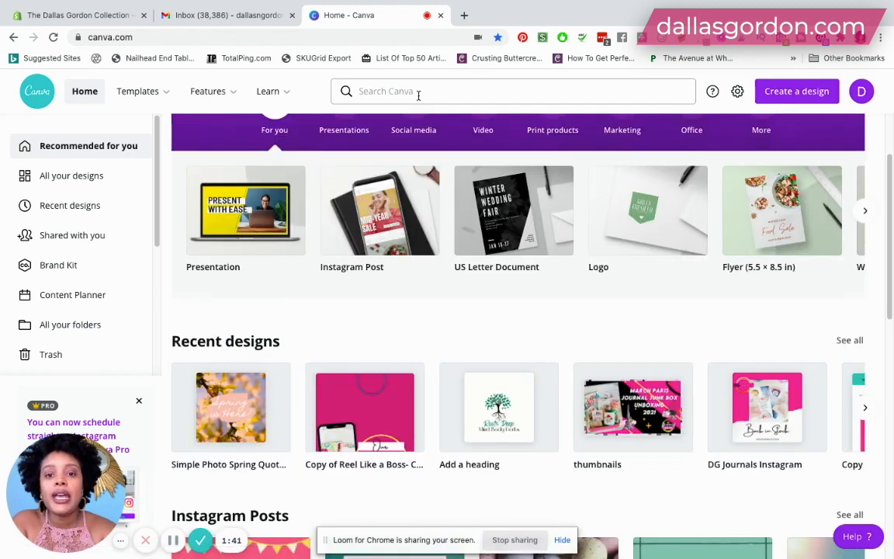
{"action": "left_click", "coordinate": [512, 90]}
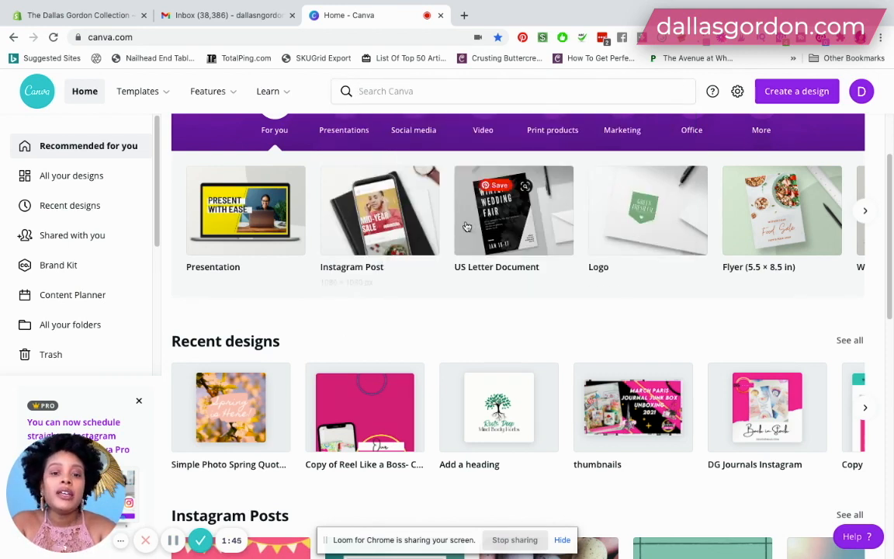
{"action": "left_click", "coordinate": [864, 211]}
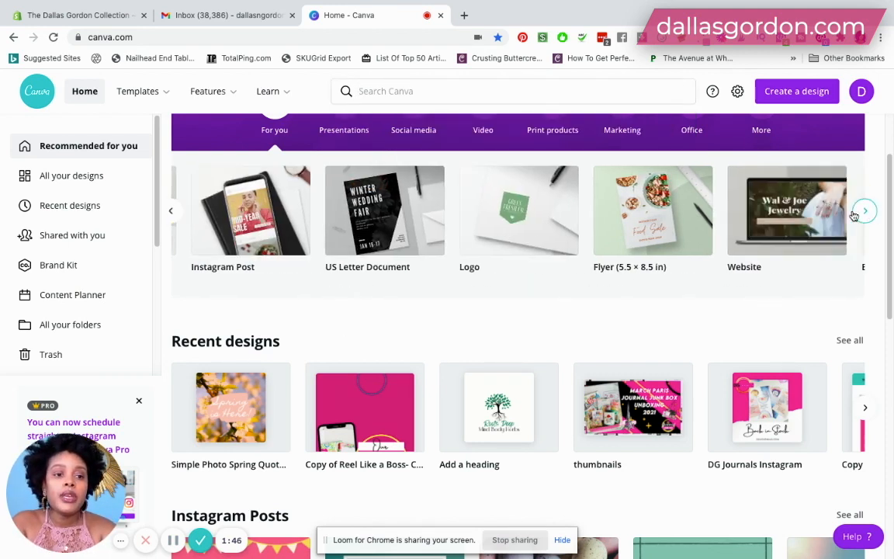
{"action": "left_click", "coordinate": [865, 212]}
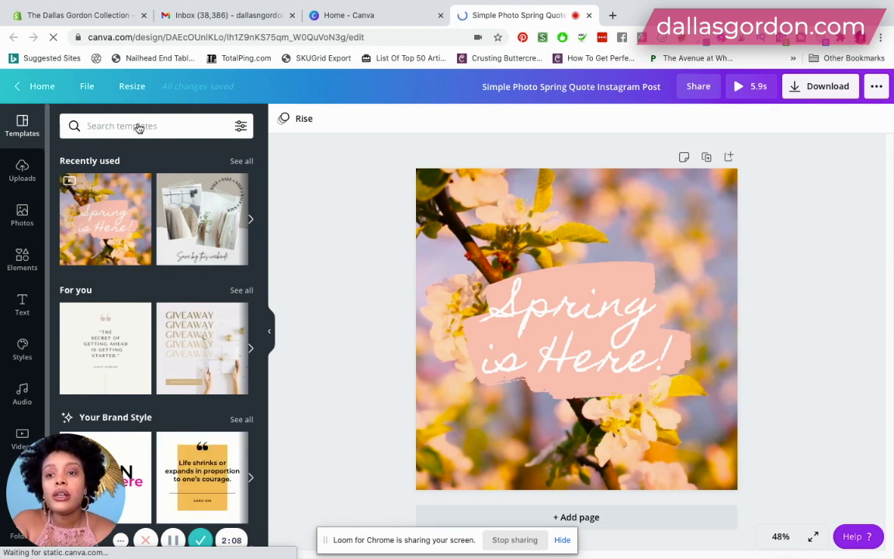
Rerun the recent 'text message' template search to add a plant-photo template as page 2.
{"action": "left_click", "coordinate": [140, 126]}
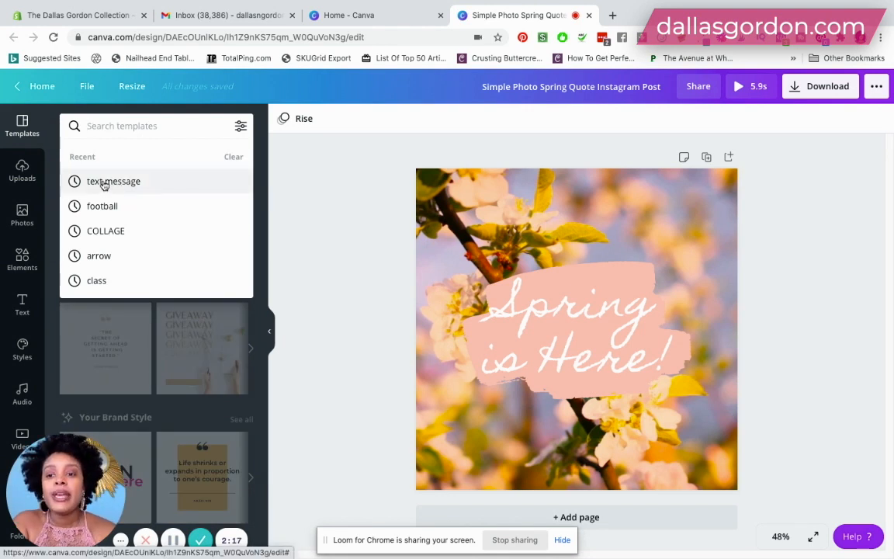
{"action": "left_click", "coordinate": [114, 180]}
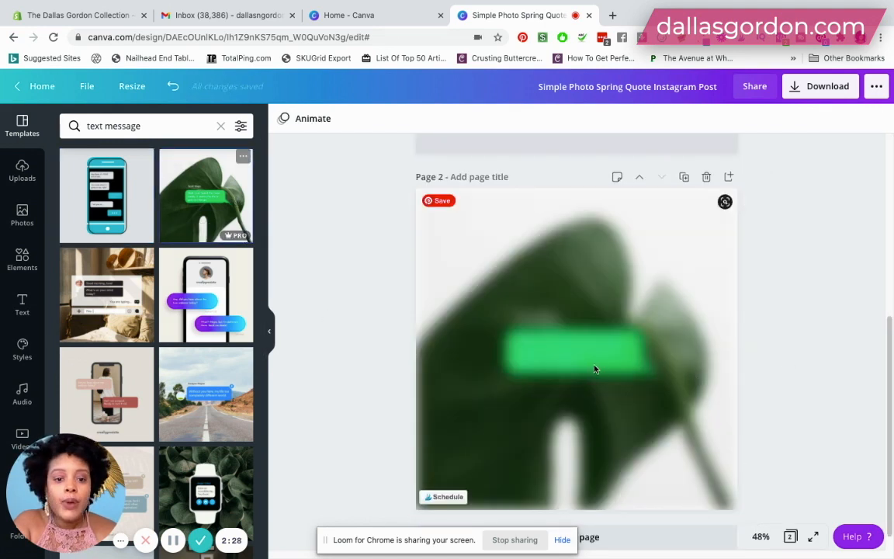
Add the hat-and-book quote and phone chat text-message templates as new pages.
{"action": "left_click", "coordinate": [577, 349]}
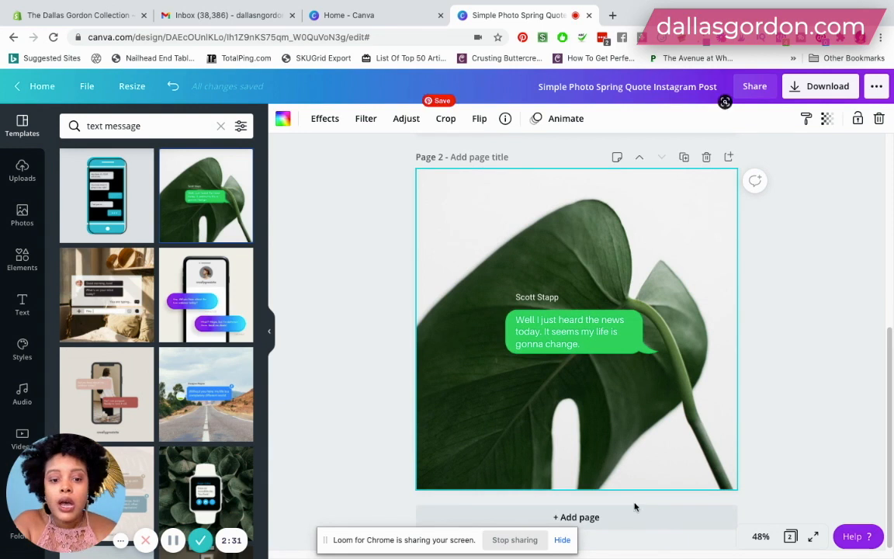
{"action": "scroll", "scroll_direction": "down", "scroll_amount": 3}
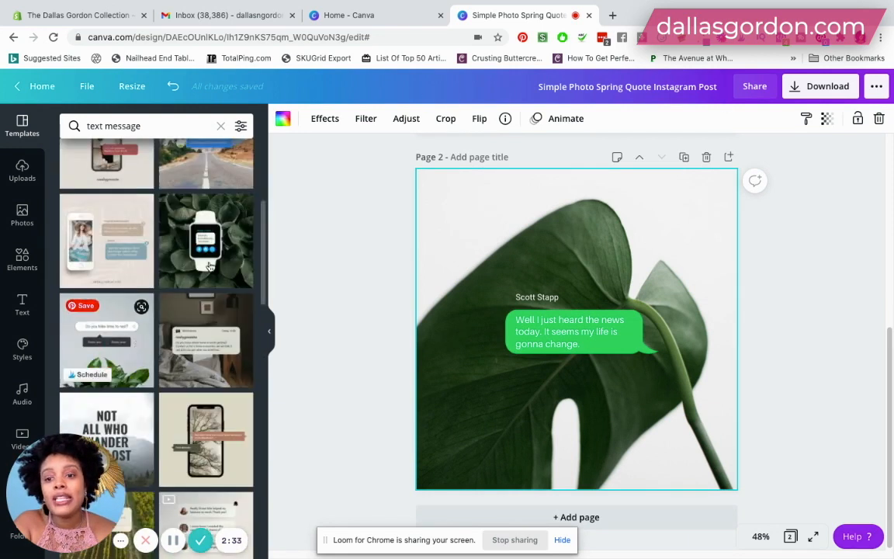
{"action": "scroll", "scroll_direction": "down", "scroll_amount": 3}
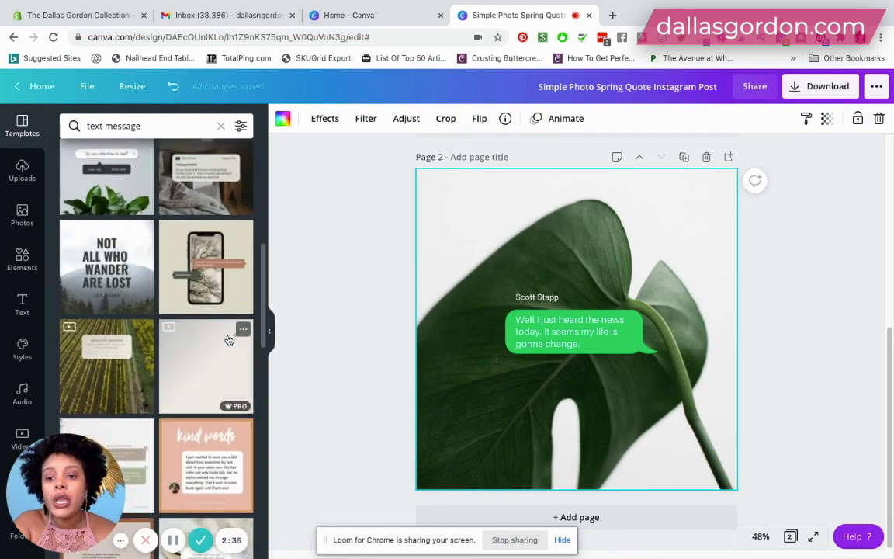
{"action": "scroll", "scroll_direction": "down", "scroll_amount": 3}
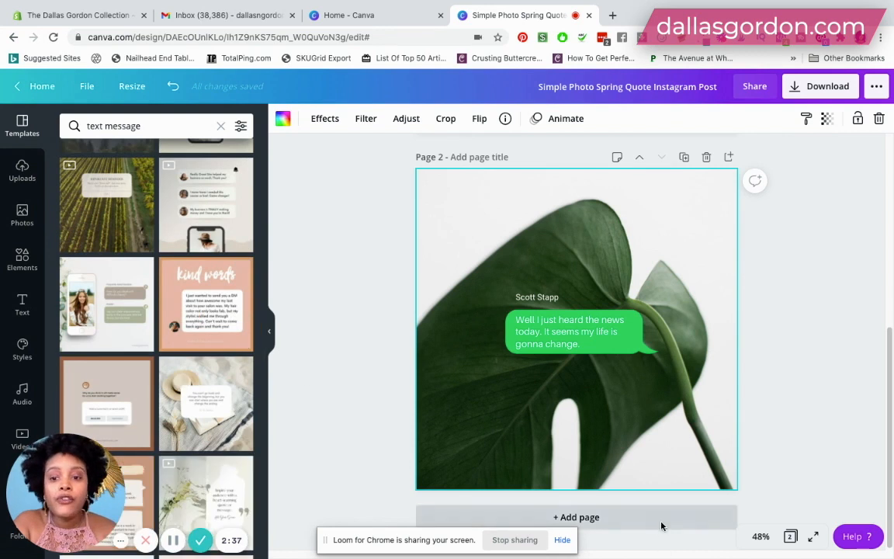
{"action": "scroll", "scroll_direction": "down", "scroll_amount": 3}
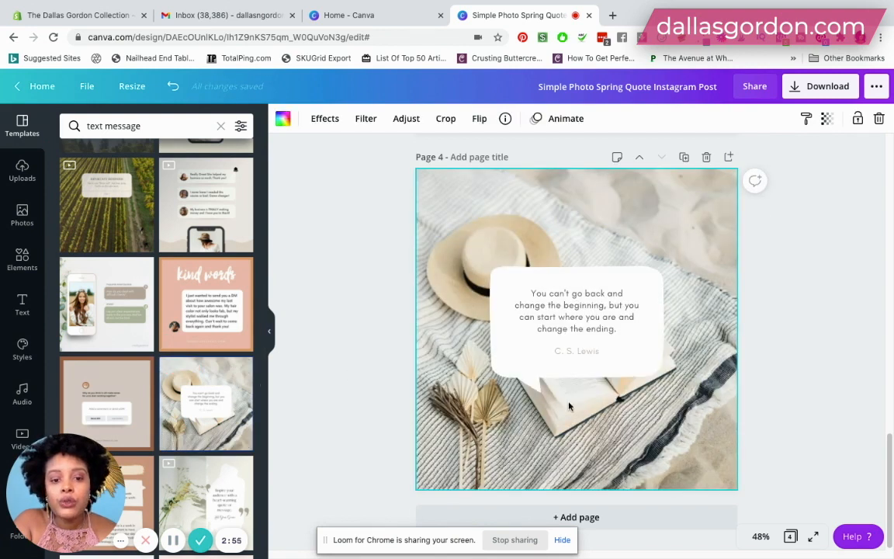
{"action": "scroll", "scroll_direction": "down", "scroll_amount": 3}
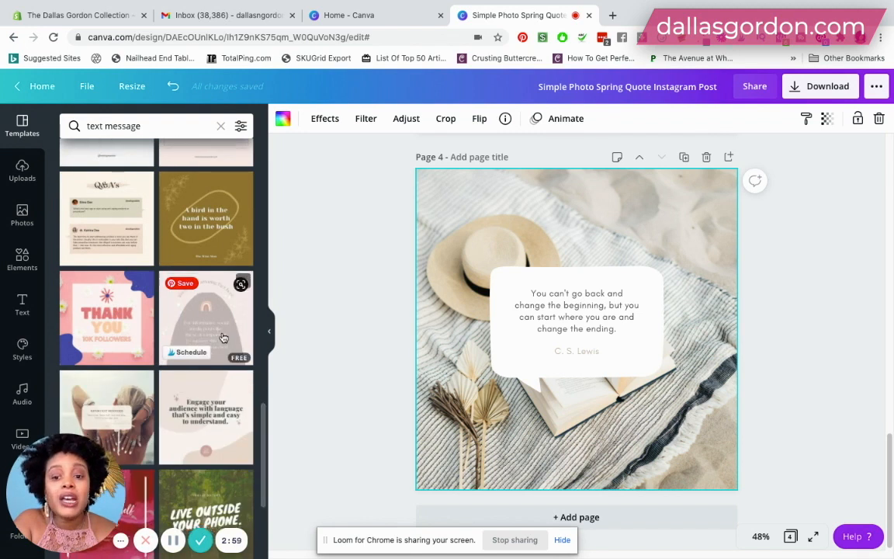
{"action": "left_click", "coordinate": [576, 517]}
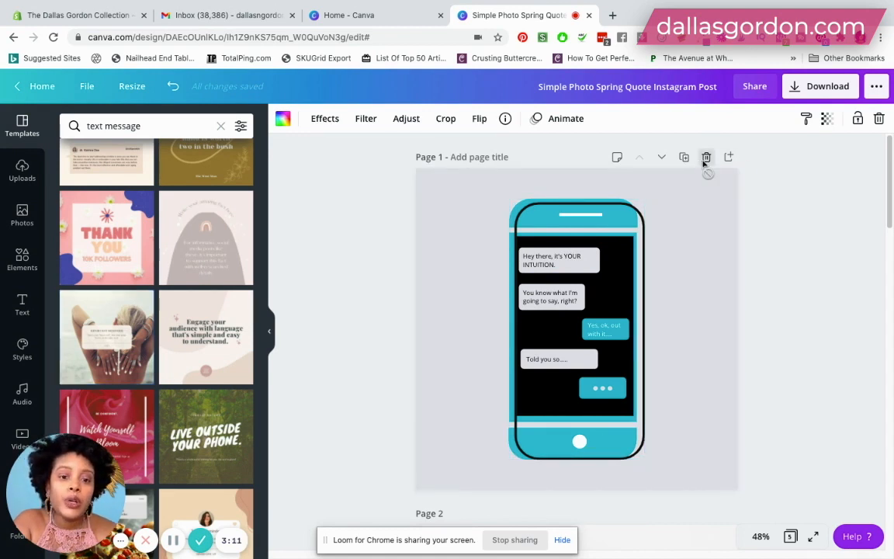
Delete the phone chat page and bring up the Background choices via Uploads and Elements.
{"action": "left_click", "coordinate": [705, 157]}
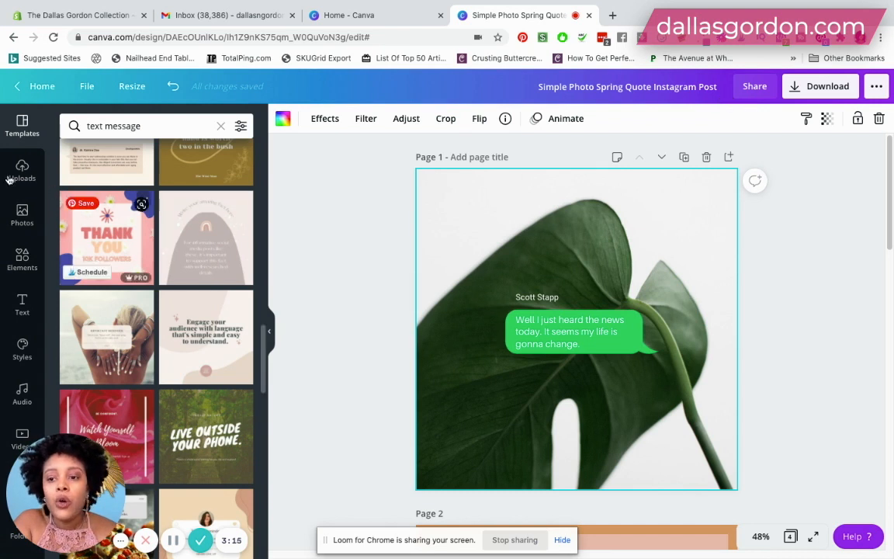
{"action": "left_click", "coordinate": [21, 171]}
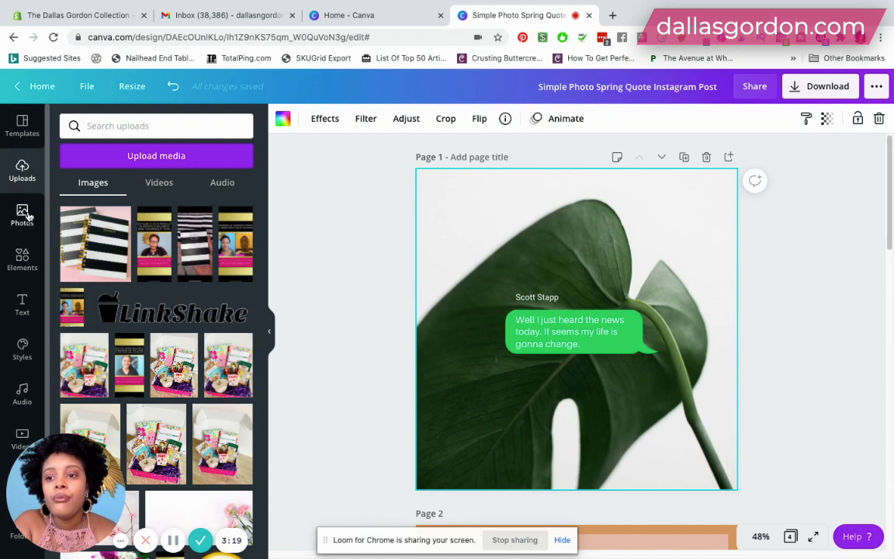
{"action": "left_click", "coordinate": [22, 260]}
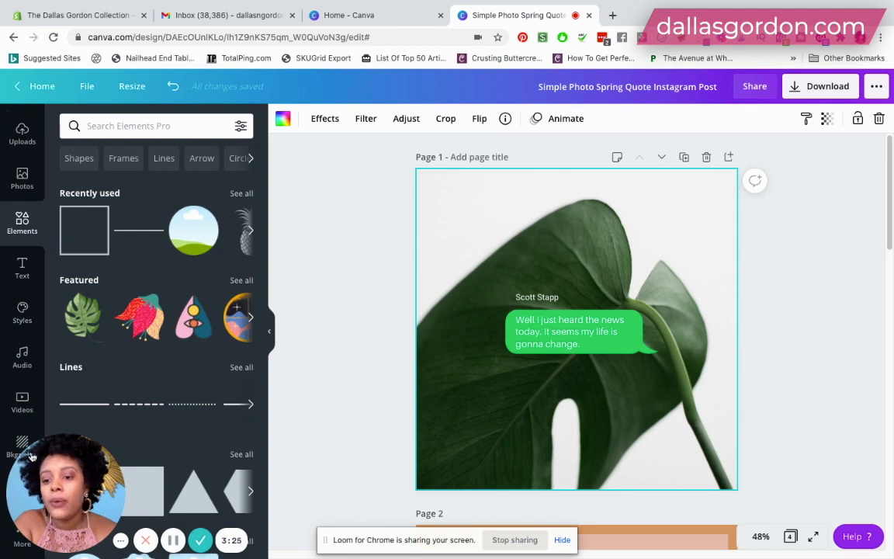
{"action": "left_click", "coordinate": [22, 448]}
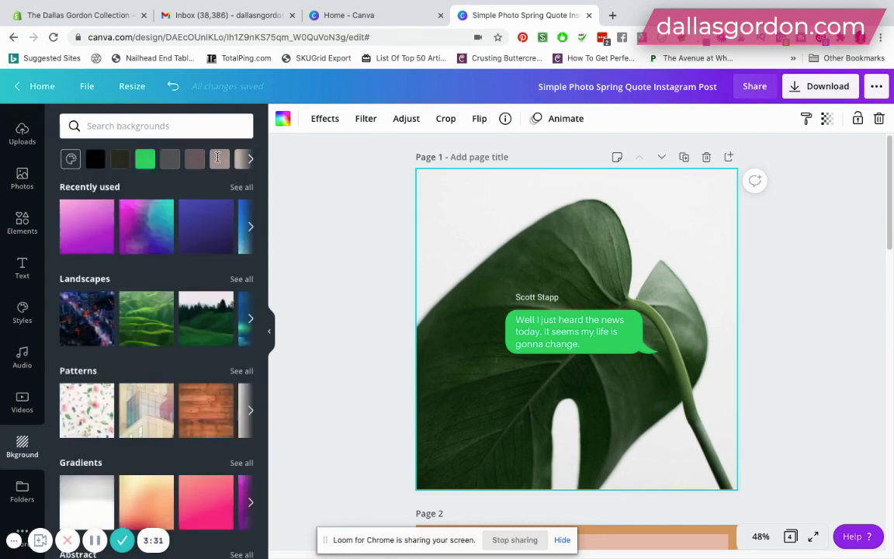
Apply the pink-and-teal paint background and recolour the green message bubble black.
{"action": "left_click", "coordinate": [251, 227]}
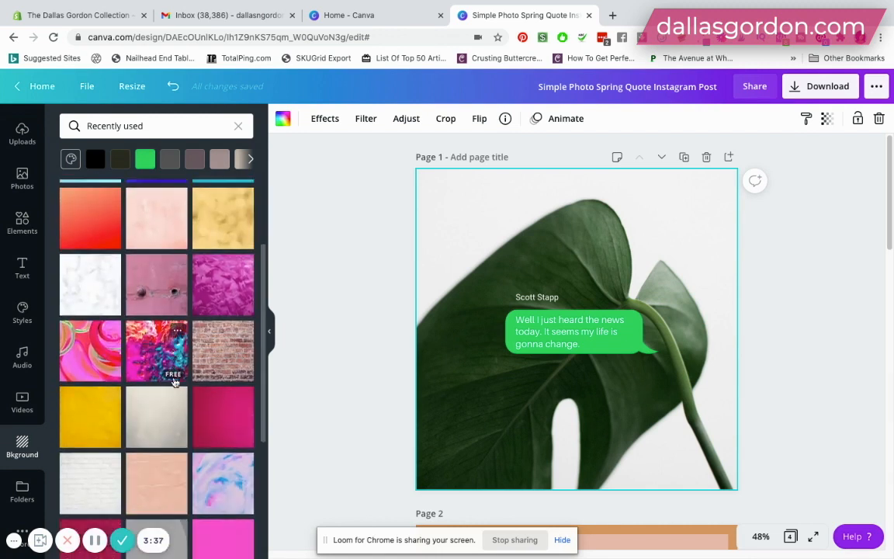
{"action": "scroll", "scroll_direction": "down", "scroll_amount": 3}
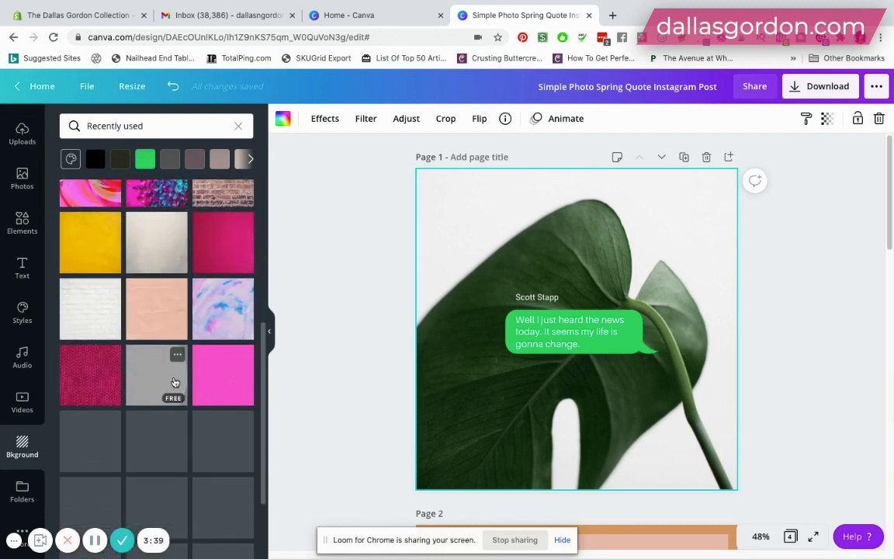
{"action": "scroll", "scroll_direction": "down", "scroll_amount": 3}
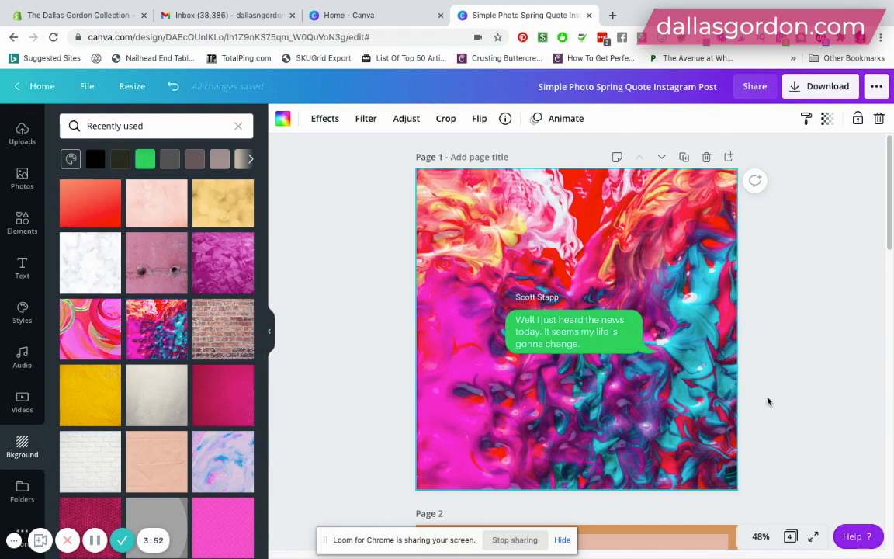
{"action": "left_click", "coordinate": [574, 332]}
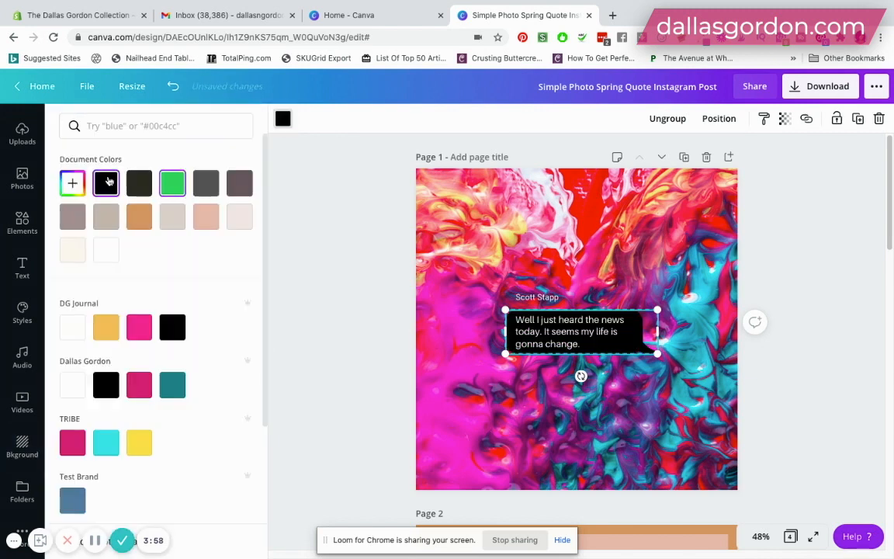
{"action": "left_click", "coordinate": [106, 183]}
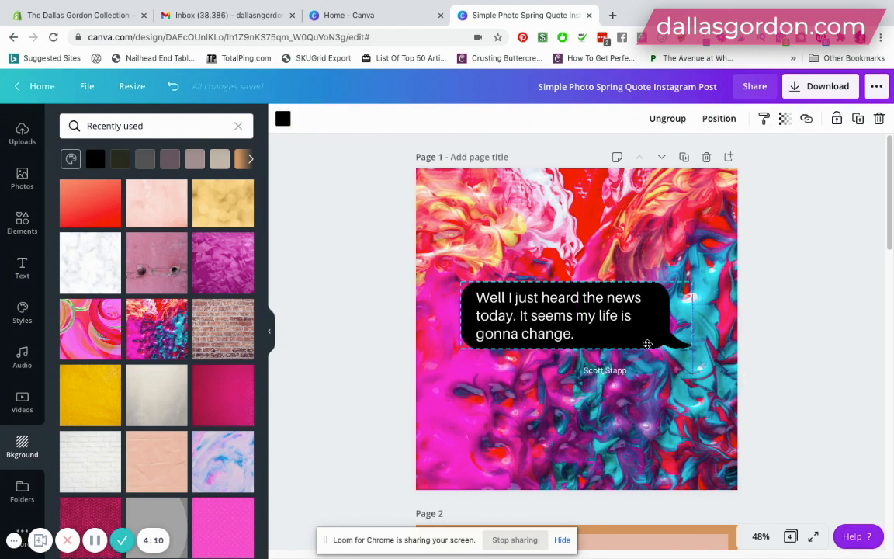
Move the Scott Stapp credit inside the black speech bubble and select the group.
{"action": "left_click", "coordinate": [604, 369]}
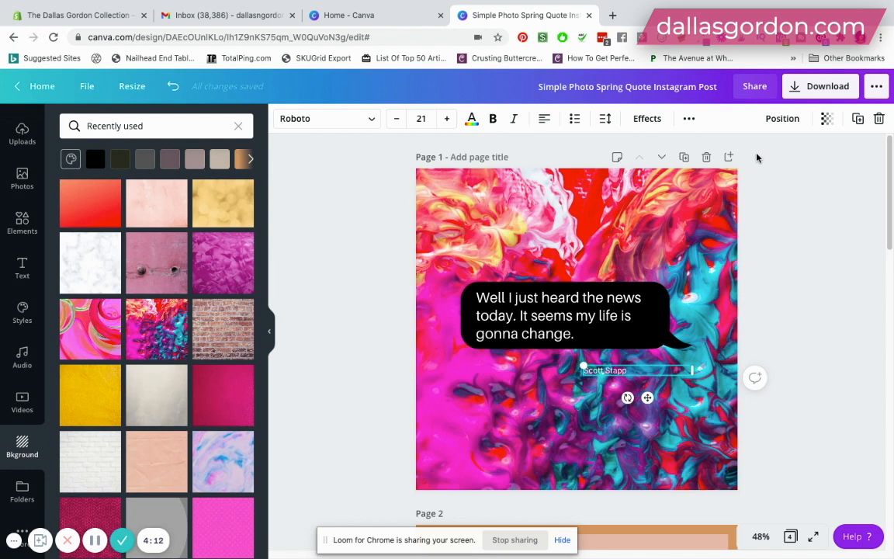
{"action": "left_click", "coordinate": [782, 118]}
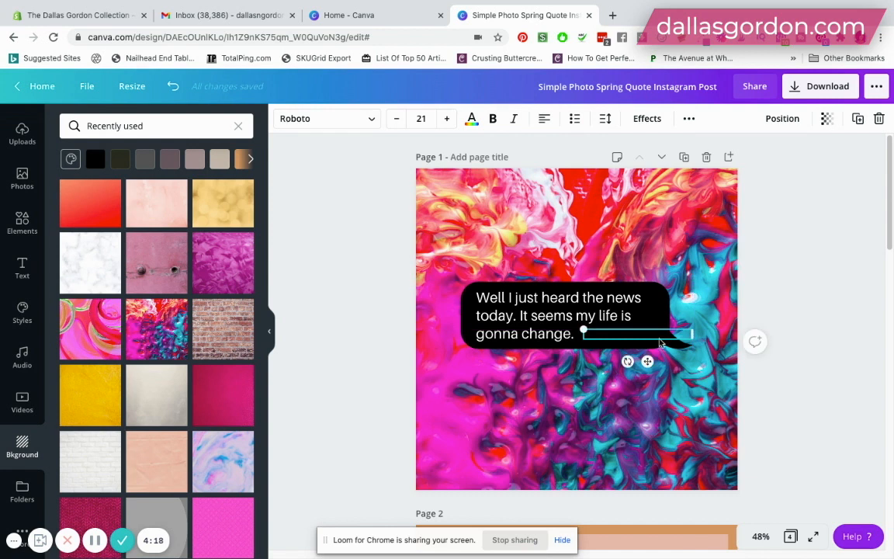
{"action": "left_click", "coordinate": [783, 118]}
{"action": "type", "text": "Scott Stapp"}
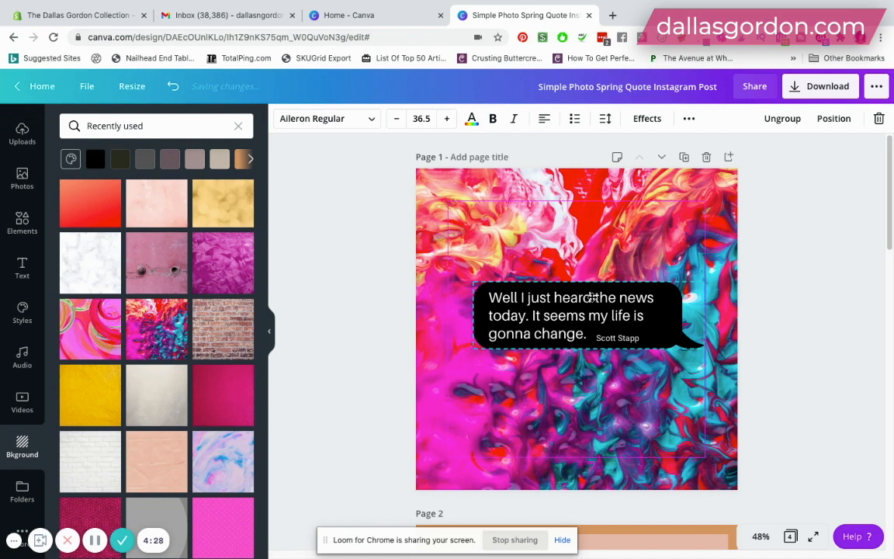
{"action": "left_click", "coordinate": [571, 314]}
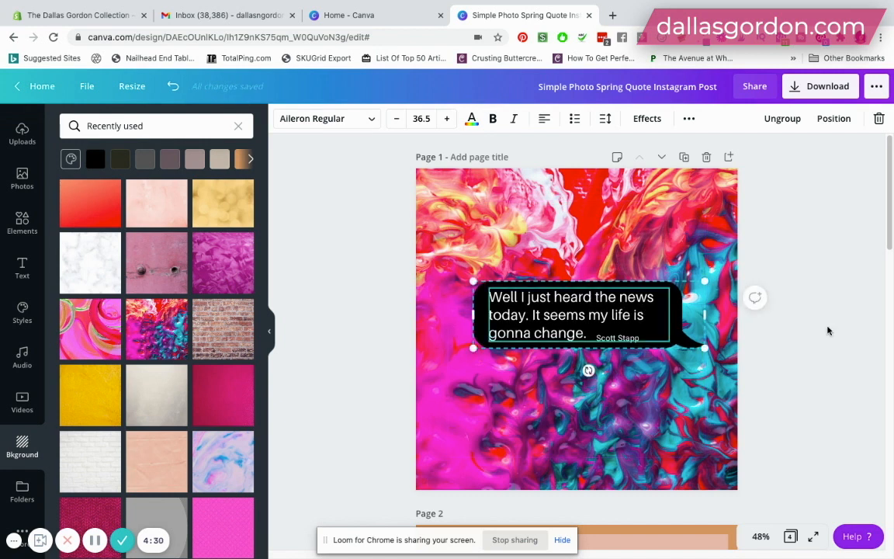
{"action": "scroll", "scroll_direction": "down", "scroll_amount": 3}
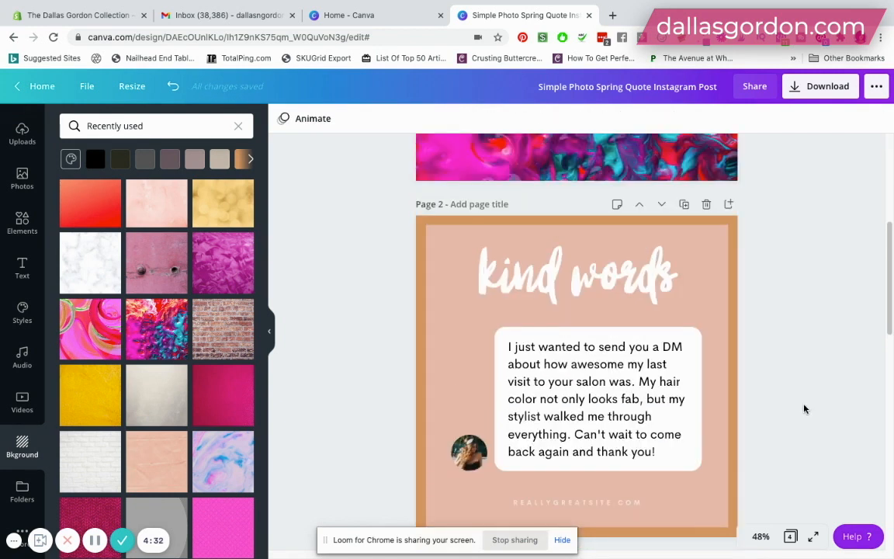
Make the page 2 background brand pink and the tan text panel brand teal.
{"action": "left_click", "coordinate": [578, 365]}
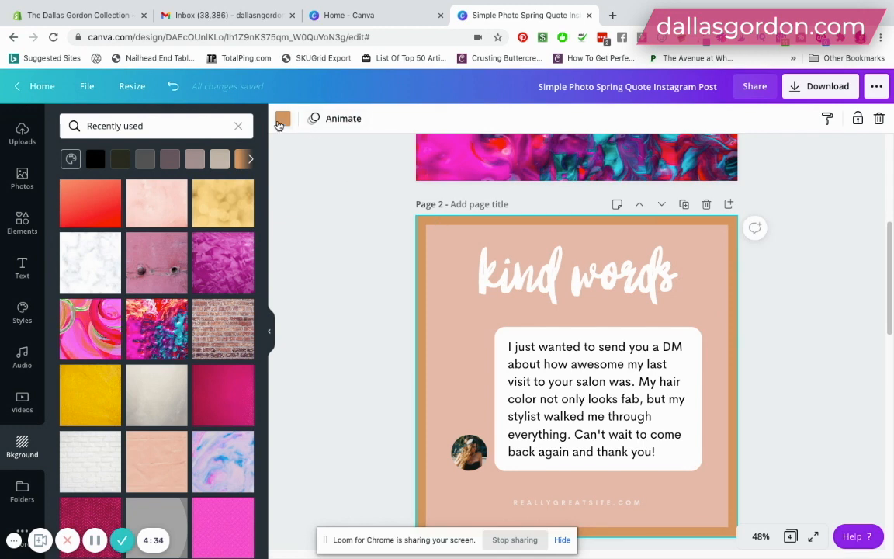
{"action": "left_click", "coordinate": [283, 118]}
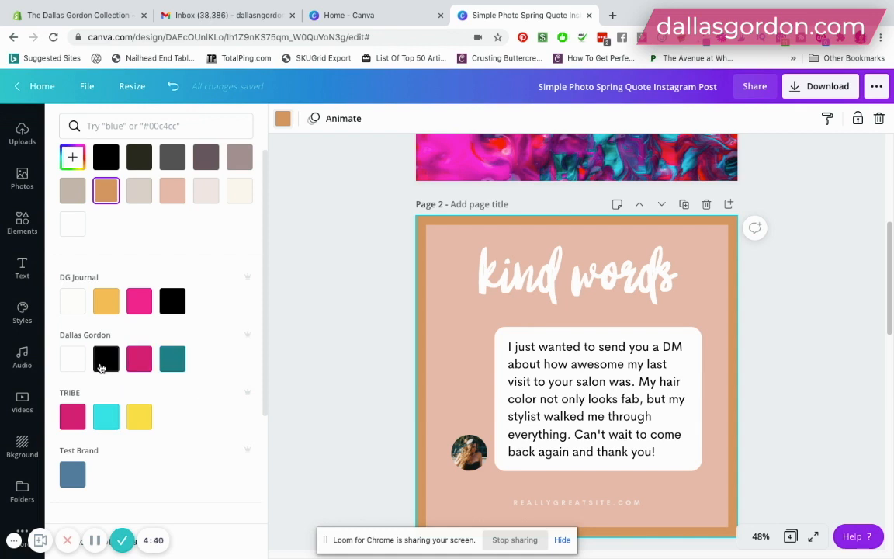
{"action": "left_click", "coordinate": [140, 359]}
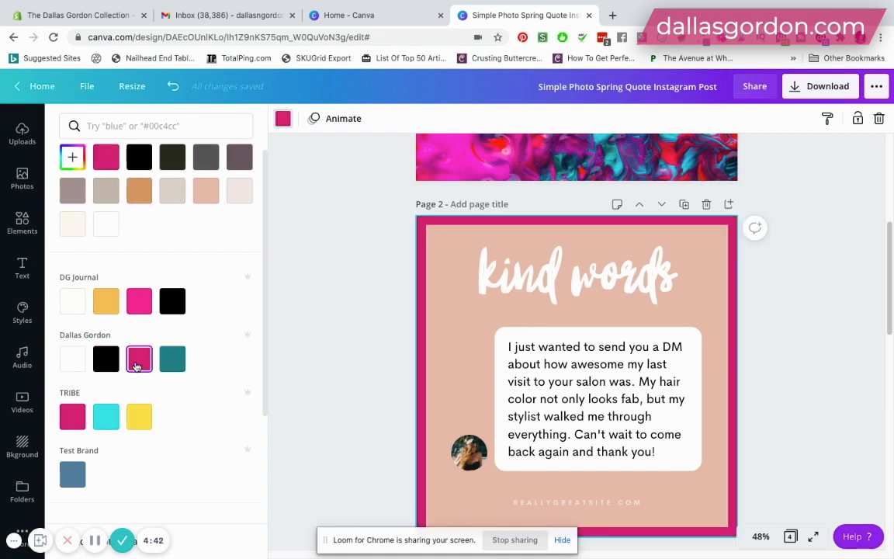
{"action": "left_click", "coordinate": [577, 277]}
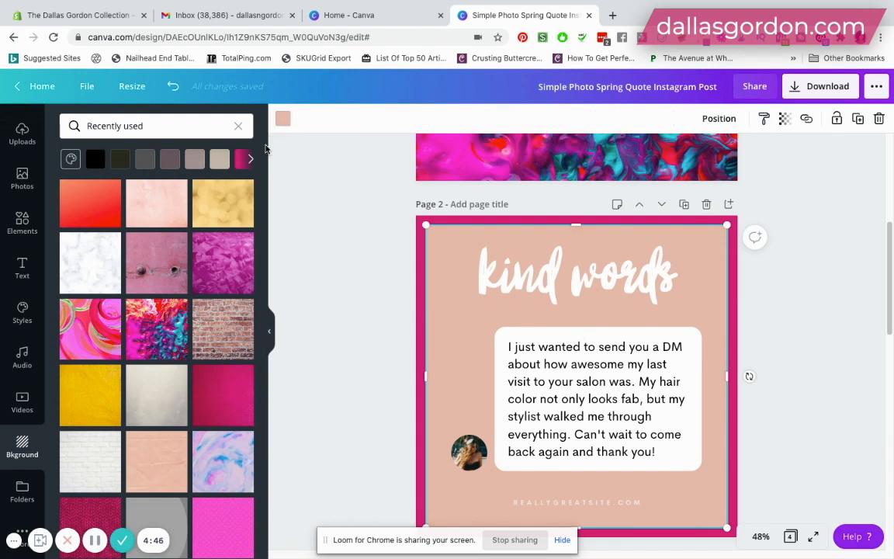
{"action": "left_click", "coordinate": [172, 385]}
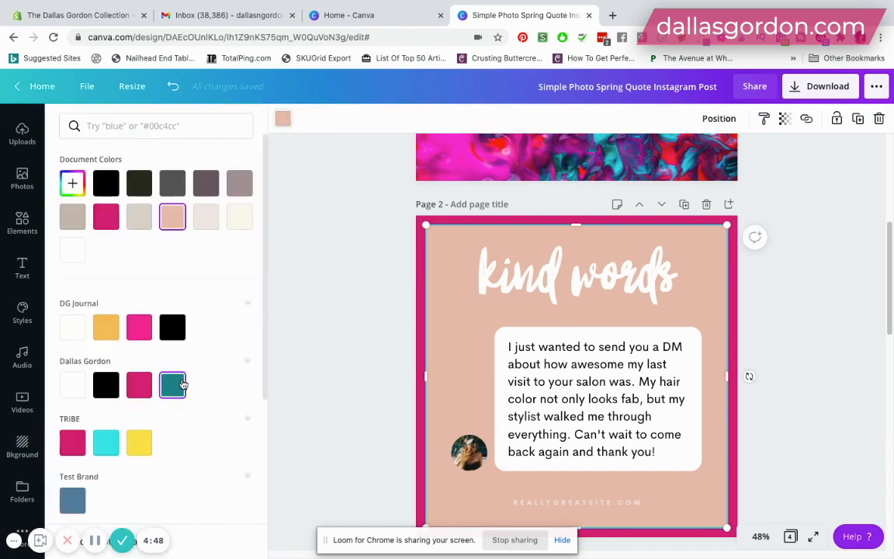
{"action": "left_click", "coordinate": [172, 385]}
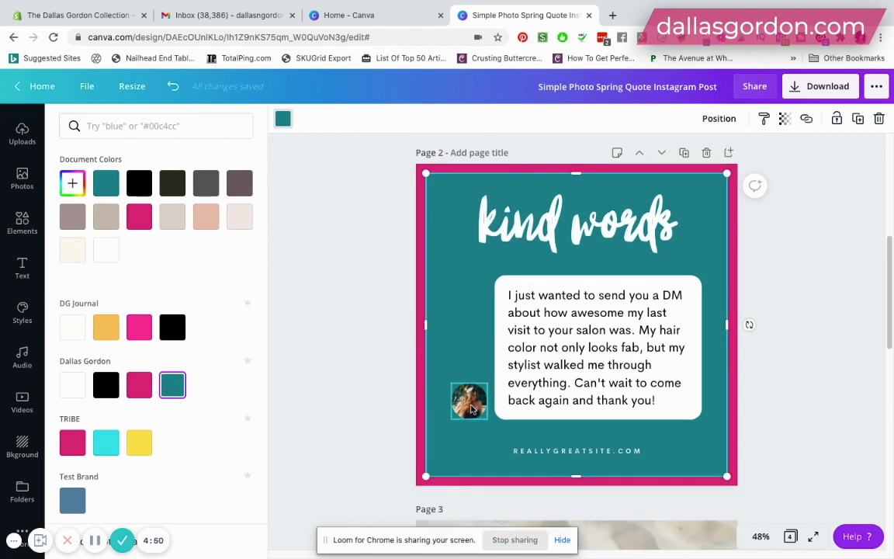
Replace the profile photo with an uploaded 'dall' photo and set the footer to DALLASGORDON.COM.
{"action": "left_click", "coordinate": [469, 400]}
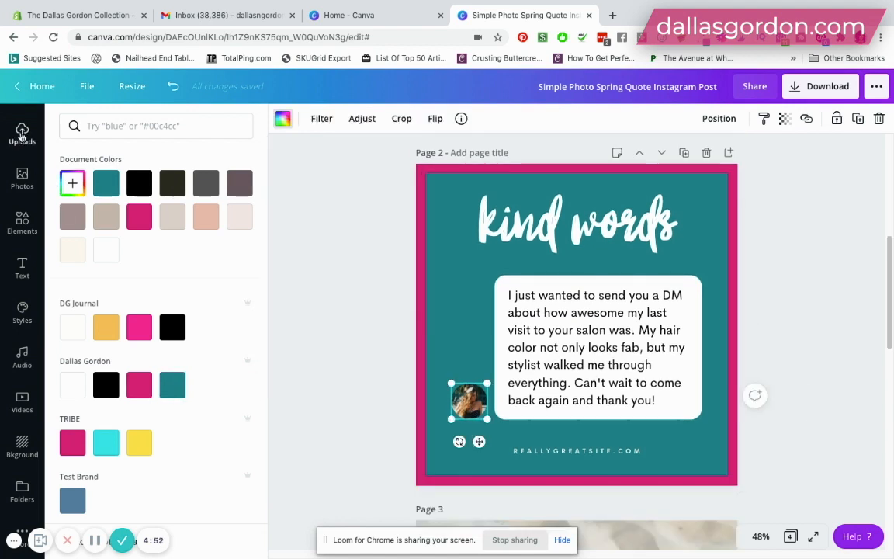
{"action": "left_click", "coordinate": [22, 132]}
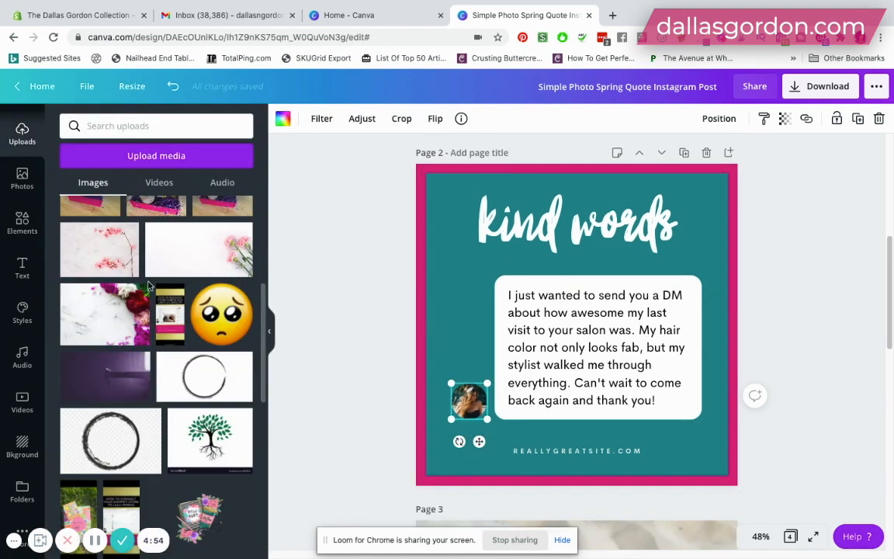
{"action": "type", "text": "dallas"}
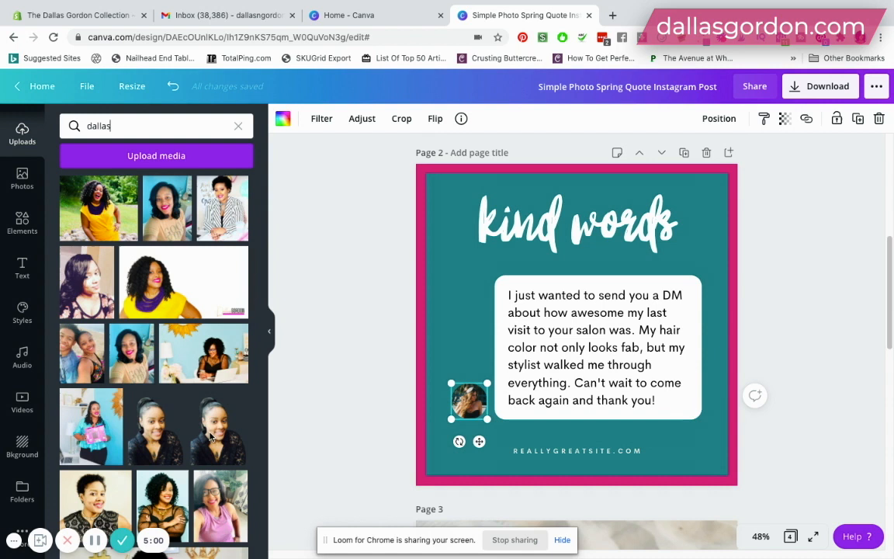
{"action": "scroll", "scroll_direction": "down", "scroll_amount": 3}
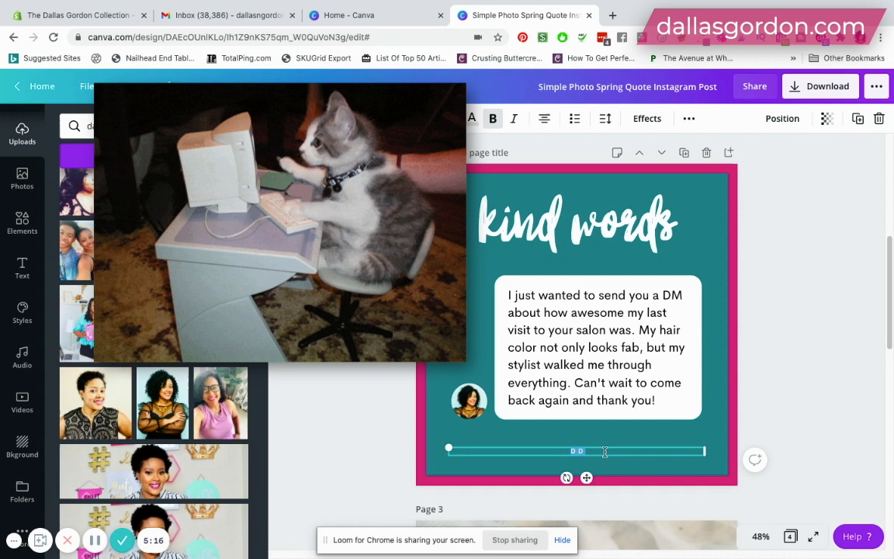
{"action": "type", "text": "DALLASGORDON.COM"}
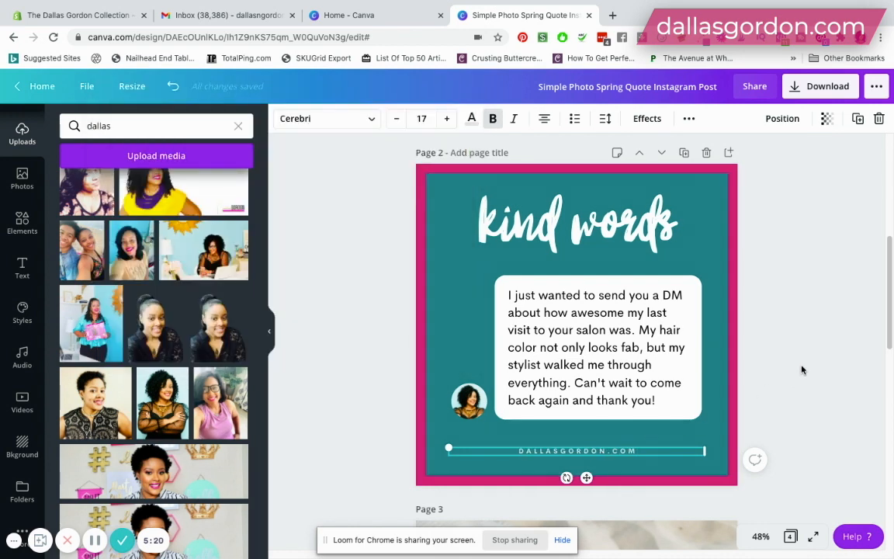
Scroll through the pages to review the hat-and-book and pink-and-teal quote posts.
{"action": "scroll", "scroll_direction": "down", "scroll_amount": 3}
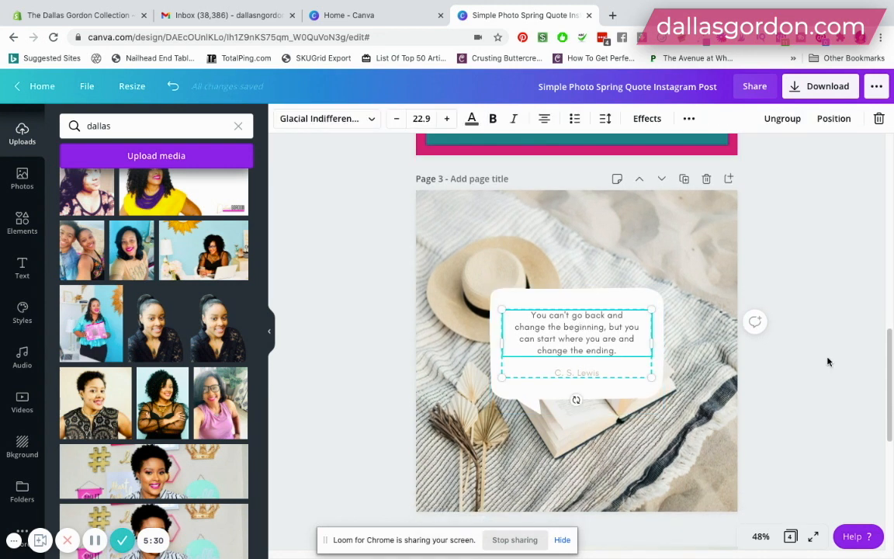
{"action": "scroll", "scroll_direction": "down", "scroll_amount": 3}
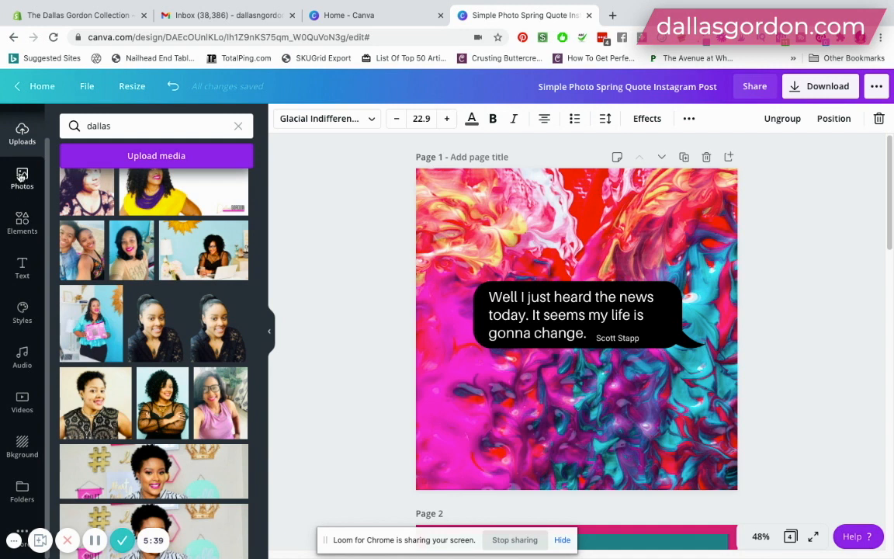
{"action": "mouse_move", "coordinate": [21, 221]}
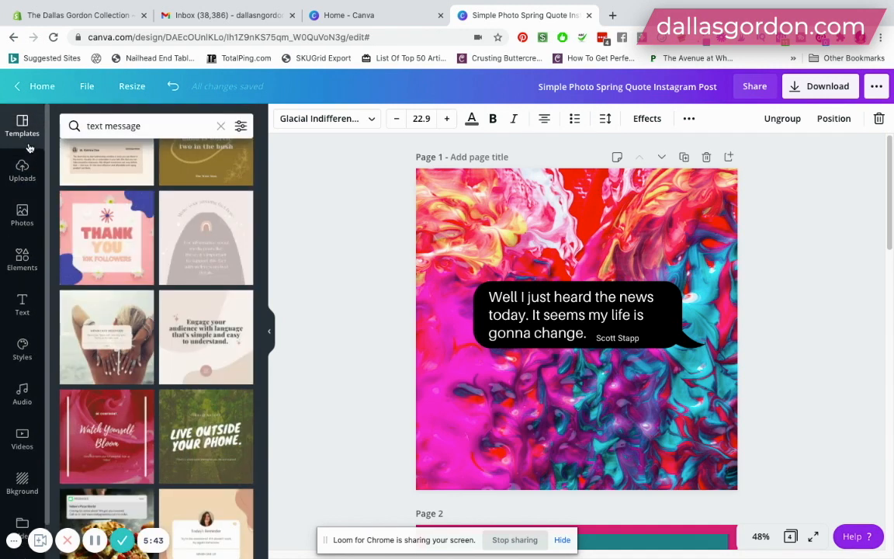
Review the Color and Language filters on the 'text message' template results and apply them.
{"action": "left_click", "coordinate": [140, 126]}
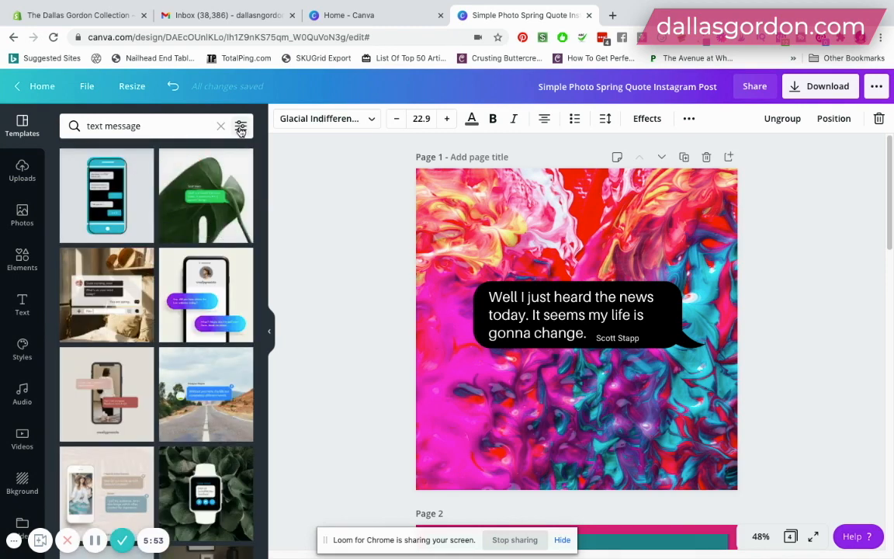
{"action": "left_click", "coordinate": [241, 126]}
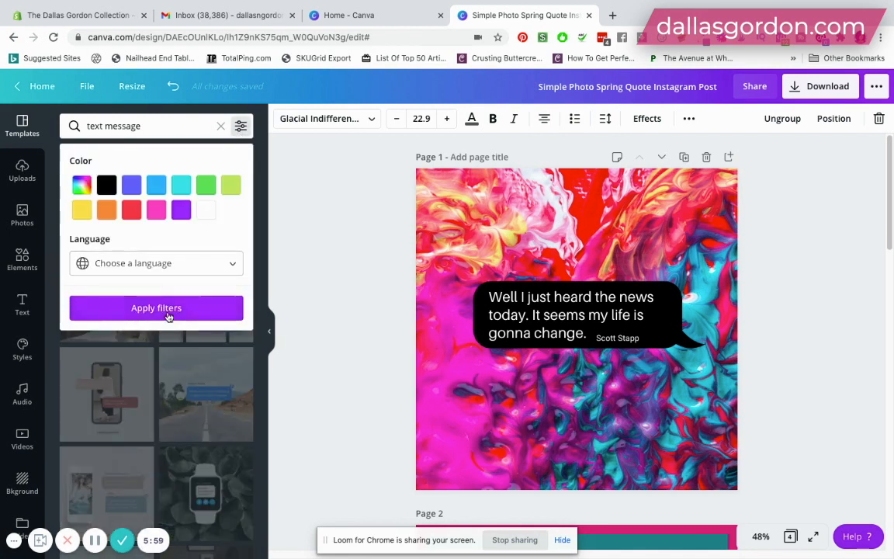
{"action": "left_click", "coordinate": [155, 262]}
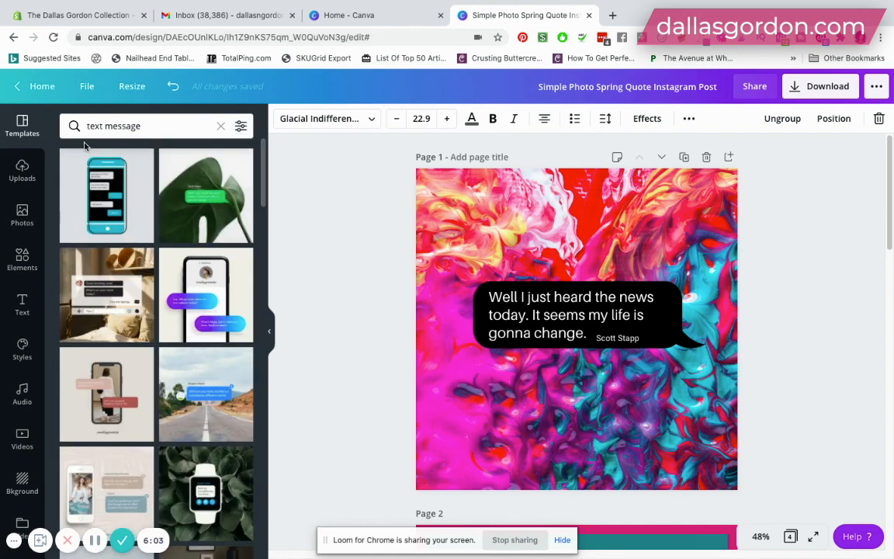
{"action": "left_click", "coordinate": [139, 126]}
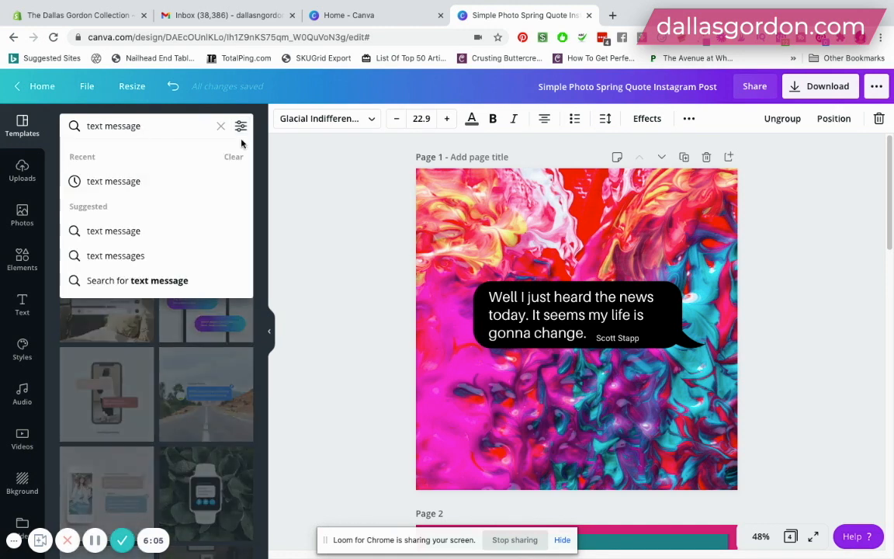